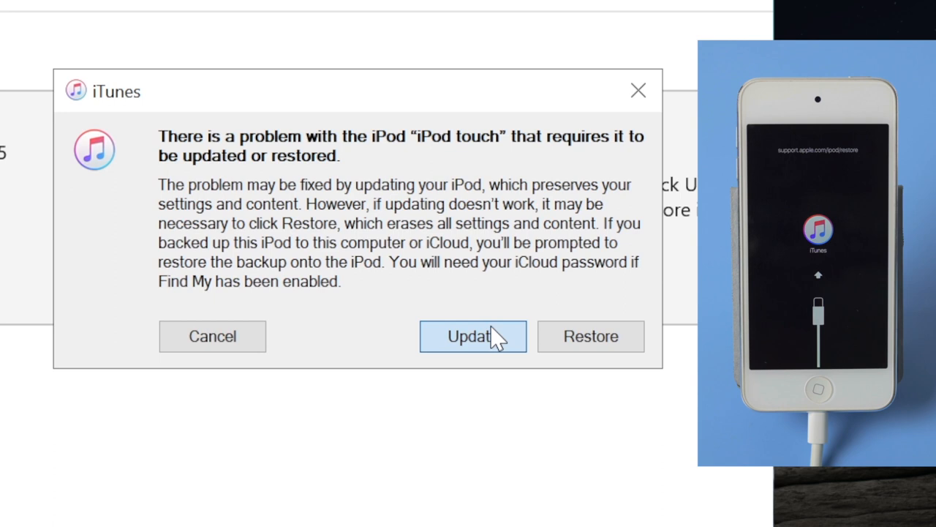
- Choose Update so the iPod touch software is updated without erasing its content
left_click(472, 336)
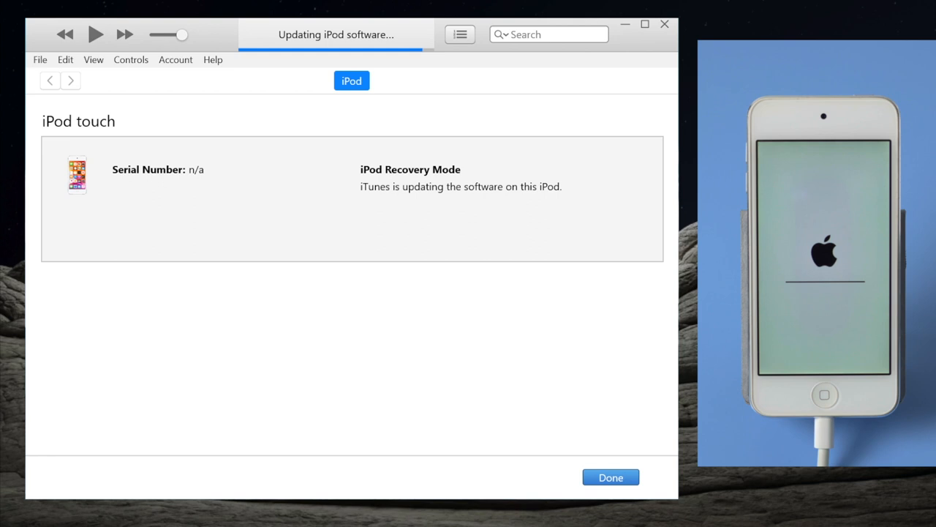
- Dismiss the finished iTunes recovery update with Done, leaving ReiBoot Pro's repair page showing
left_click(609, 477)
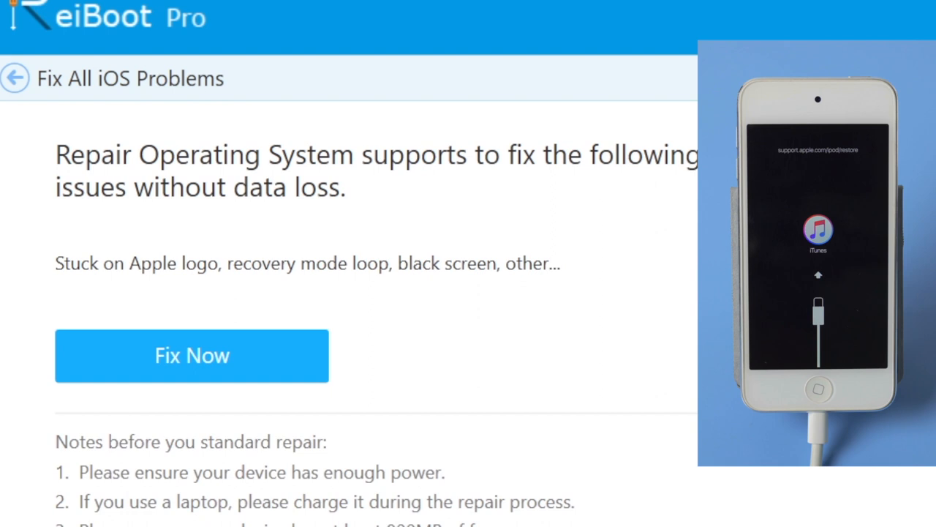
- Start Fix Now for the iPod touch 6G and download the matching 12.4.9 firmware to begin repair
left_click(192, 356)
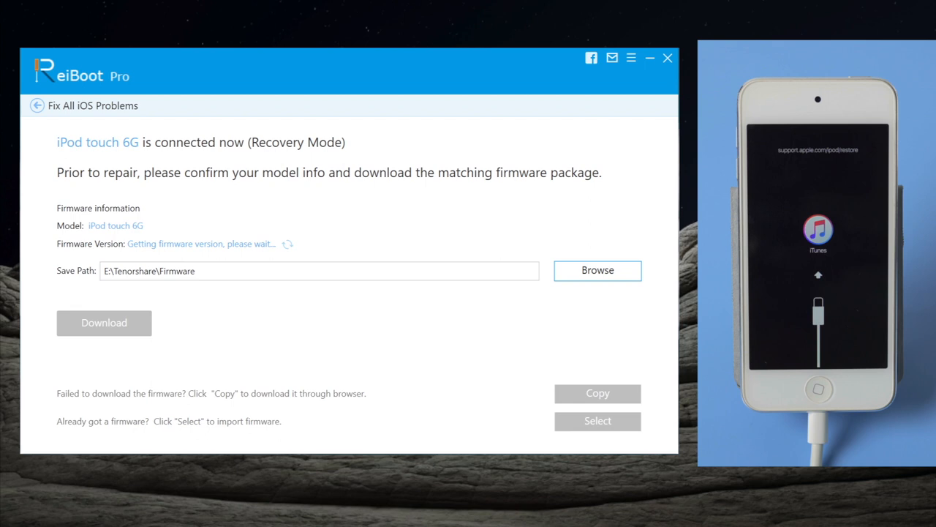
left_click(104, 323)
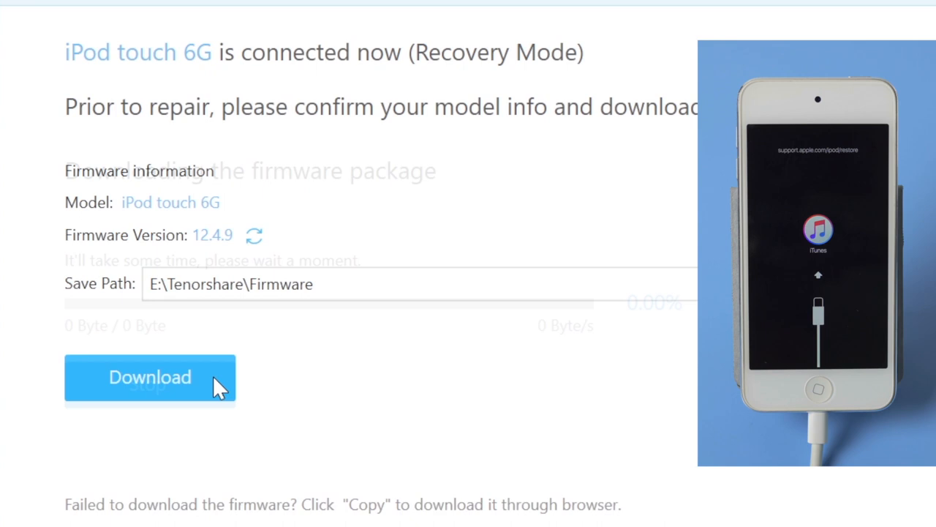
left_click(149, 378)
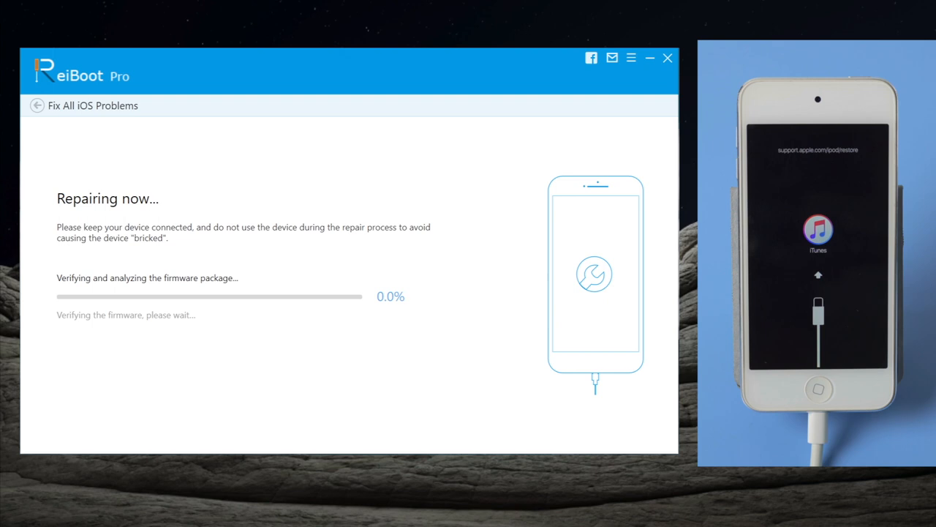